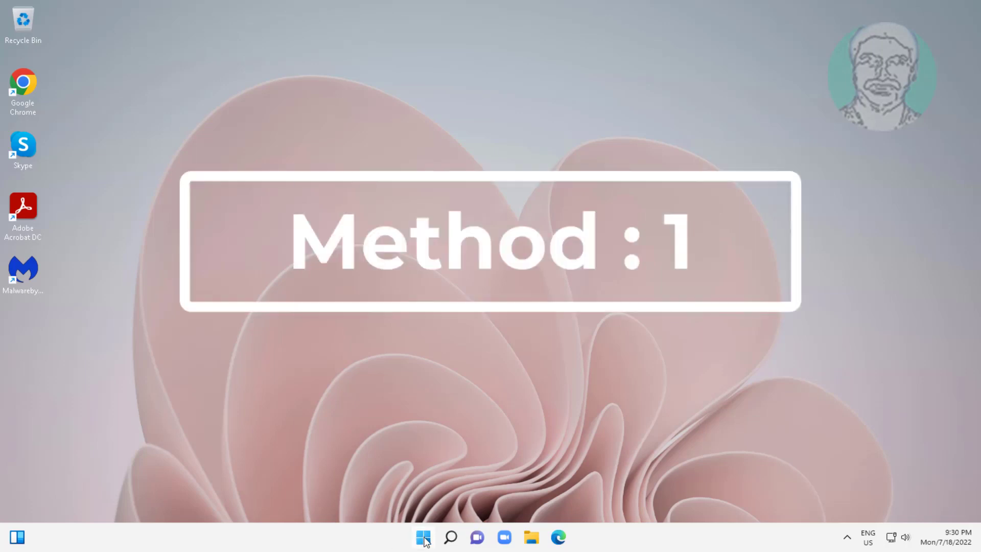
Step: Launch Settings from the Start menu to reach System > Troubleshoot
{"action": "left_click", "coordinate": [423, 537]}
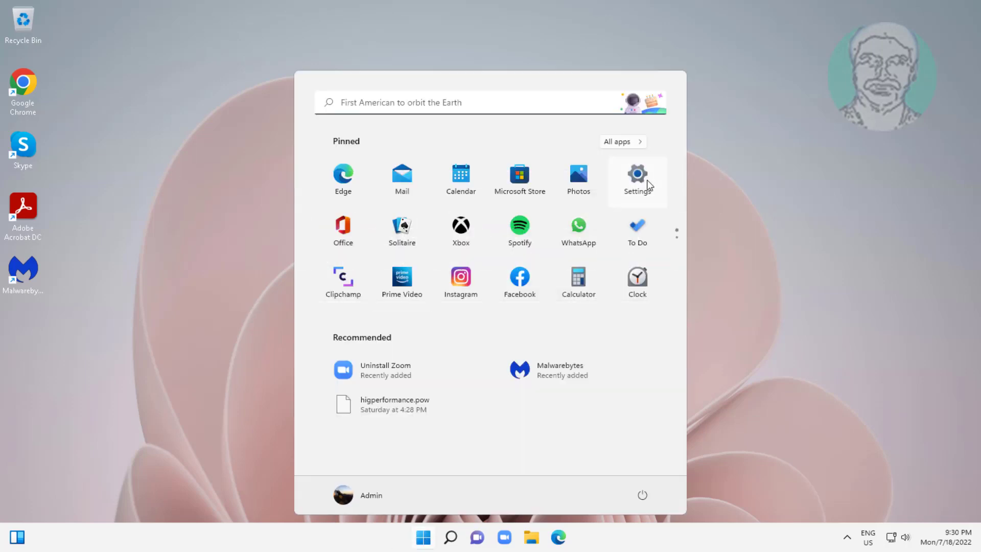
{"action": "left_click", "coordinate": [637, 178]}
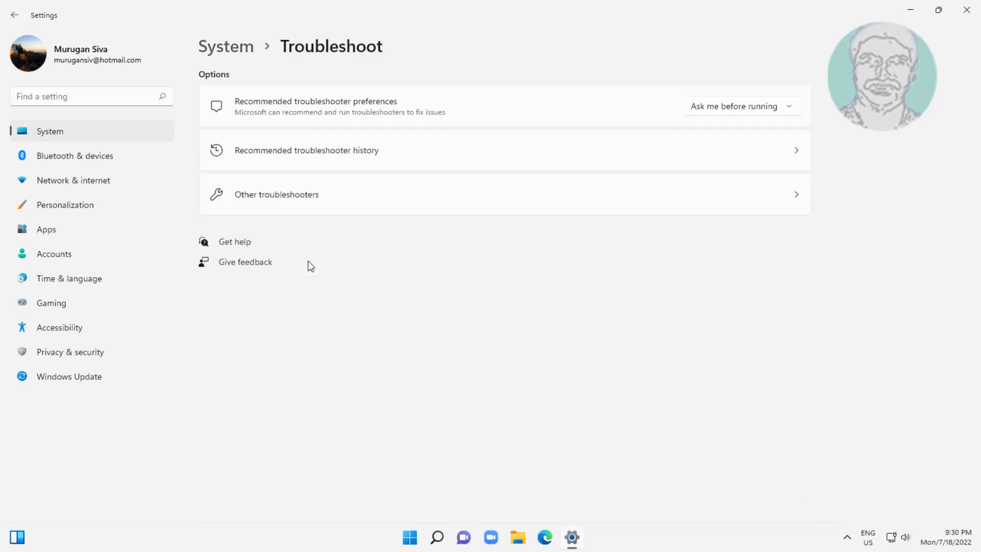
Step: Run the Internet Connections troubleshooter from the Other troubleshooters list
{"action": "left_click", "coordinate": [275, 194]}
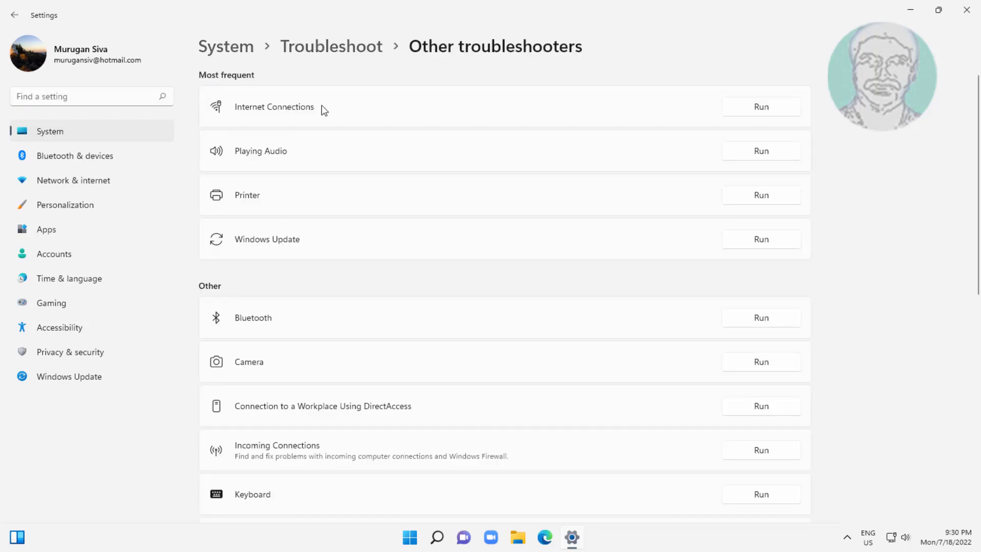
{"action": "left_click", "coordinate": [761, 105]}
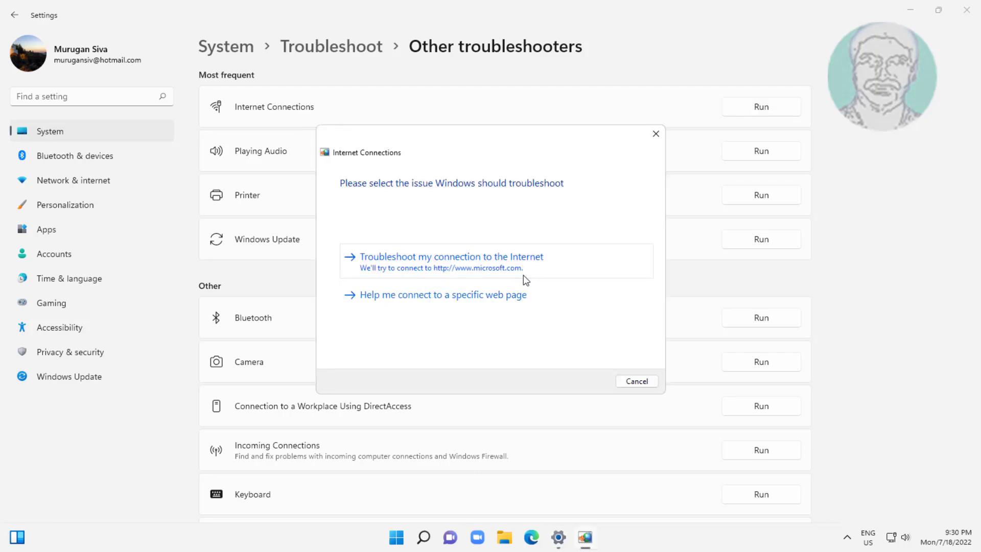
Step: Troubleshoot the Internet connection, then close the troubleshooter and Settings after no problem is found
{"action": "left_click", "coordinate": [449, 255]}
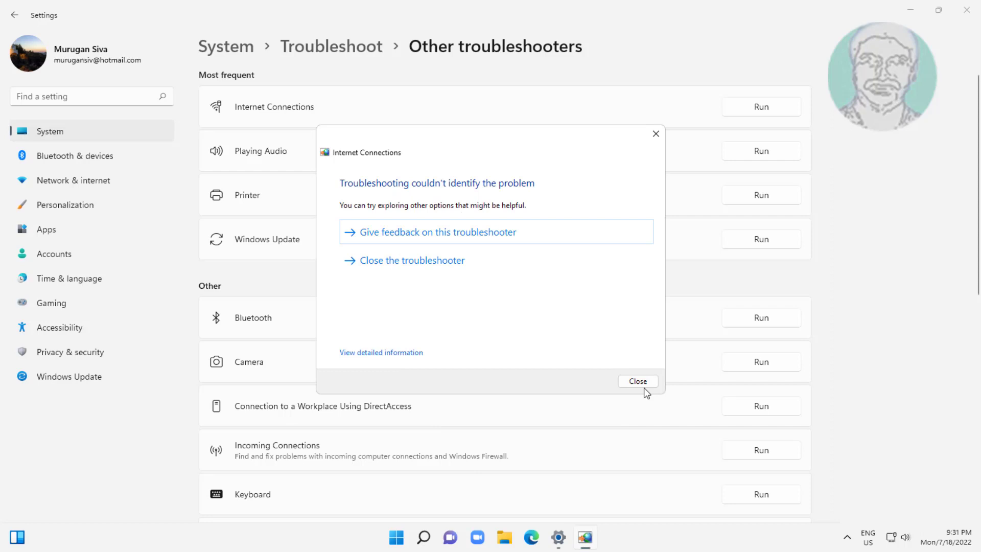
{"action": "left_click", "coordinate": [636, 381]}
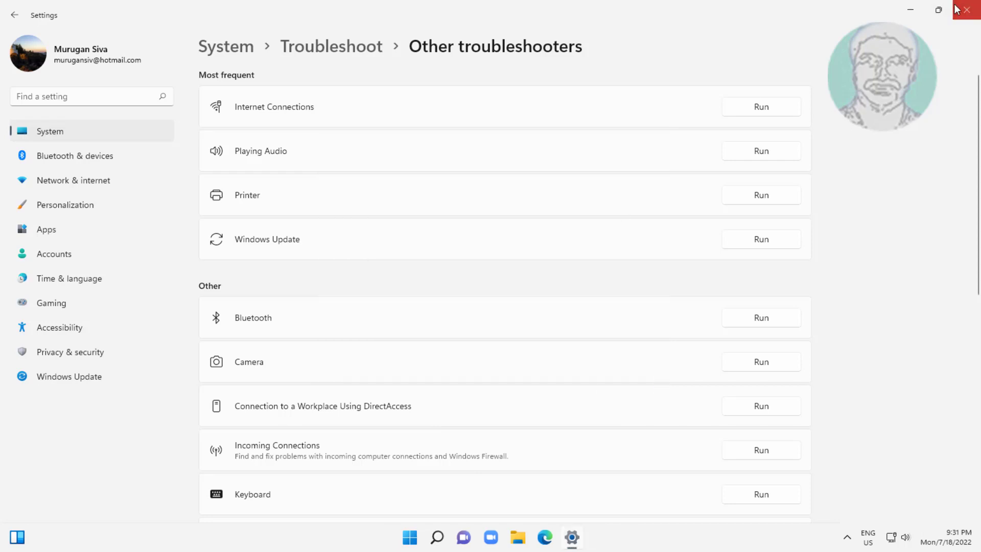
{"action": "left_click", "coordinate": [965, 11]}
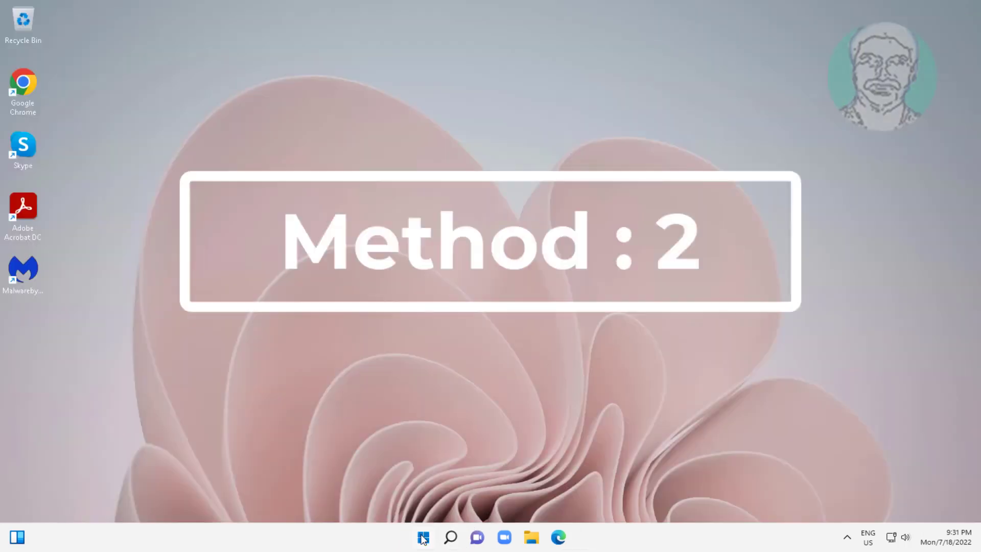
Step: In Device Manager, expand Network adapters and bring up actions for the Intel 82574L adapter
{"action": "right_click", "coordinate": [423, 536]}
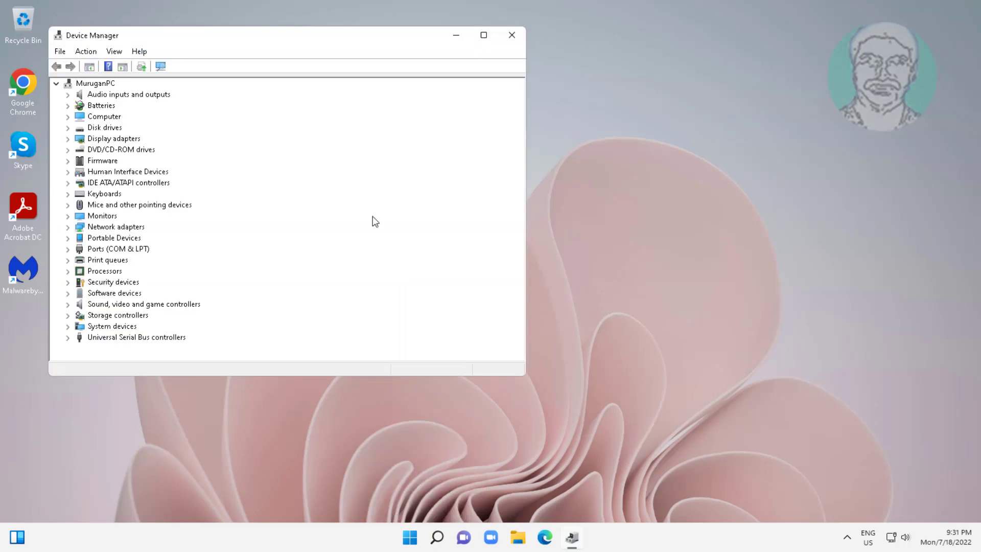
{"action": "mouse_move", "coordinate": [133, 232]}
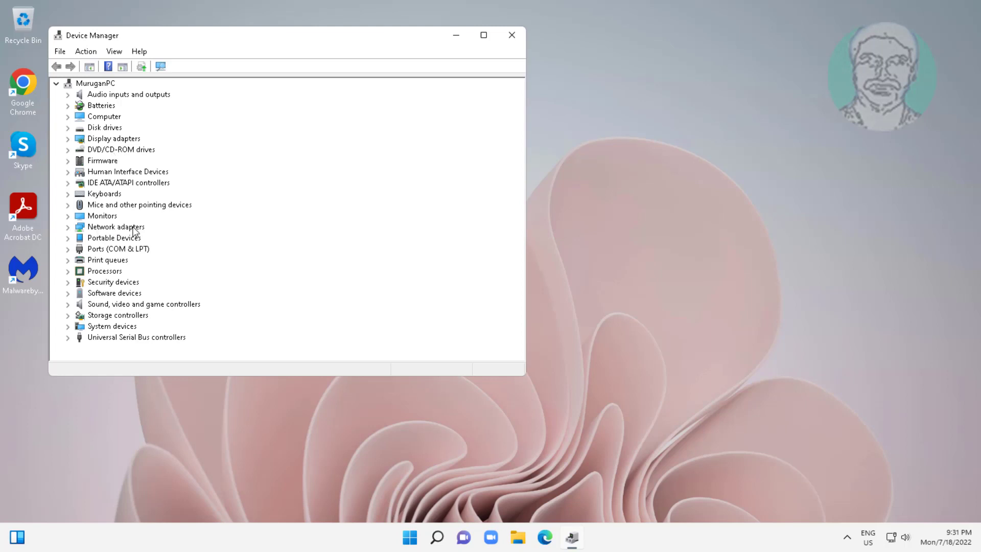
{"action": "left_click", "coordinate": [115, 226]}
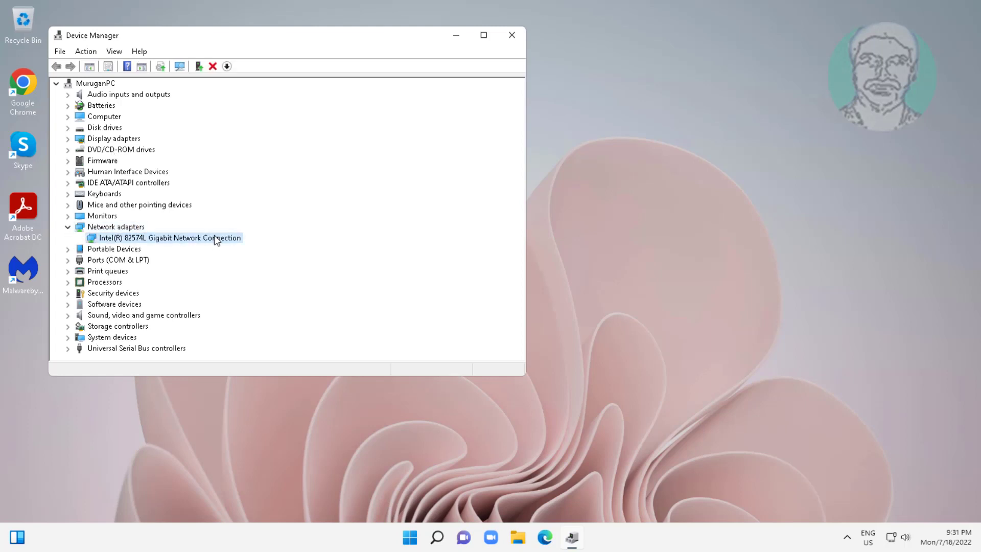
{"action": "right_click", "coordinate": [167, 238]}
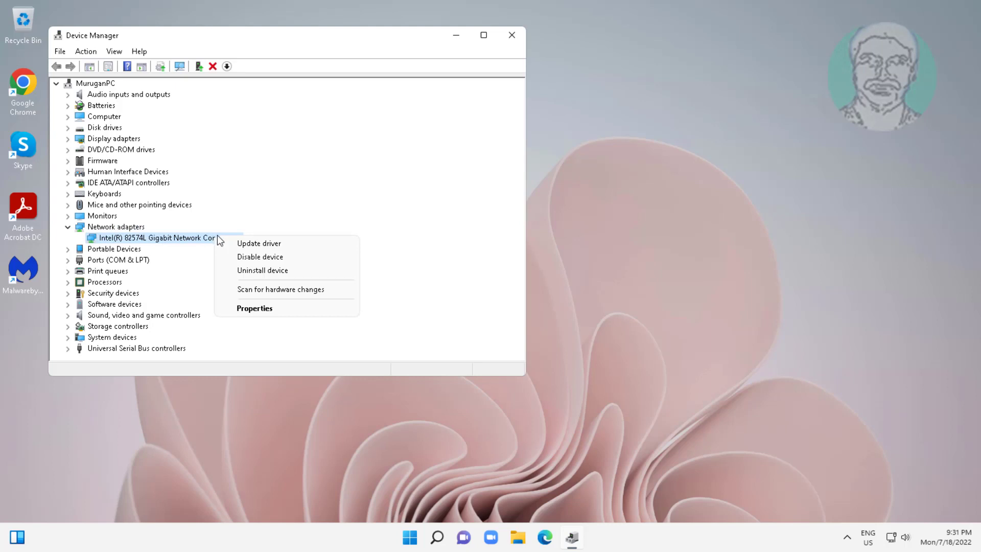
Step: Reinstall the Intel 82574L driver from the compatible drivers list on this computer, then close Device Manager
{"action": "left_click", "coordinate": [259, 244]}
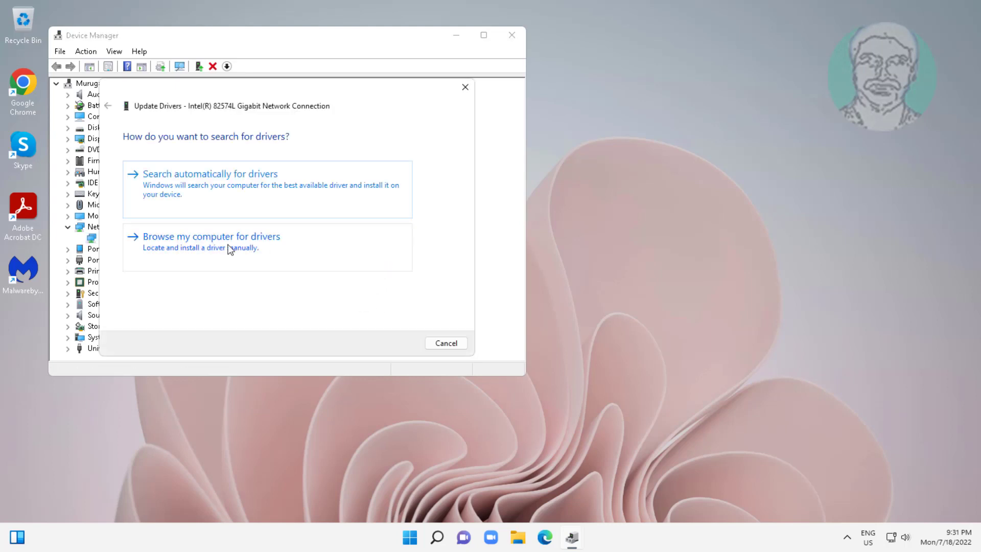
{"action": "left_click", "coordinate": [211, 236]}
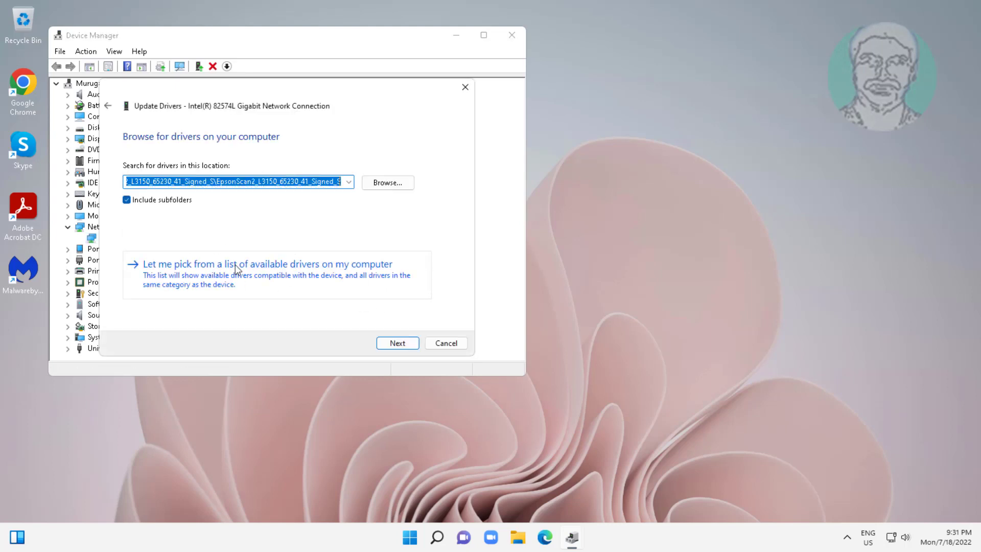
{"action": "left_click", "coordinate": [267, 263]}
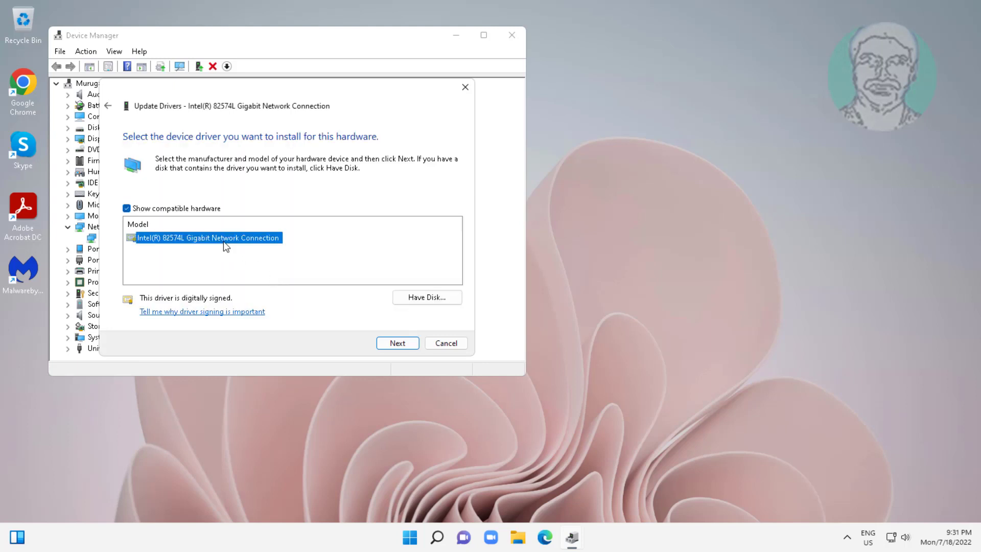
{"action": "left_click", "coordinate": [396, 343]}
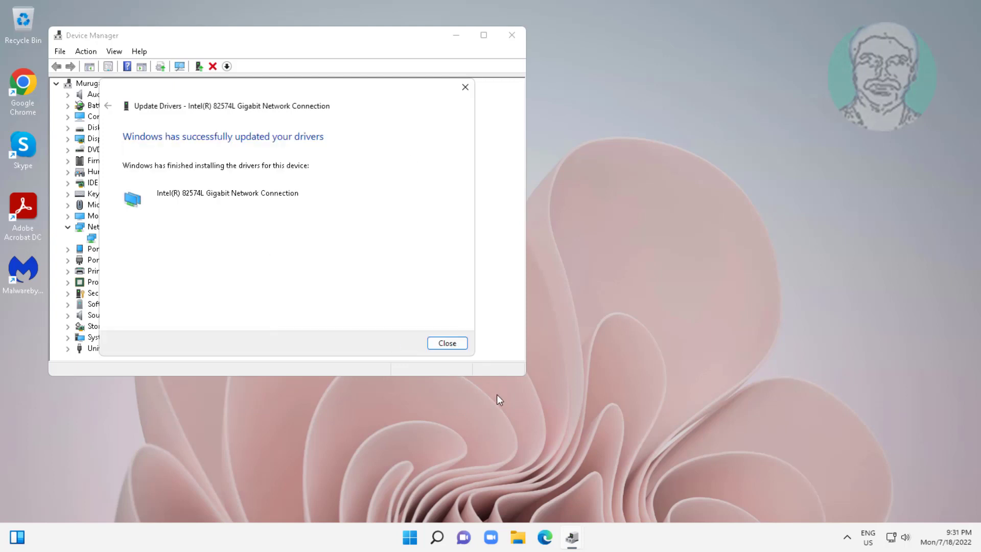
{"action": "left_click", "coordinate": [447, 343]}
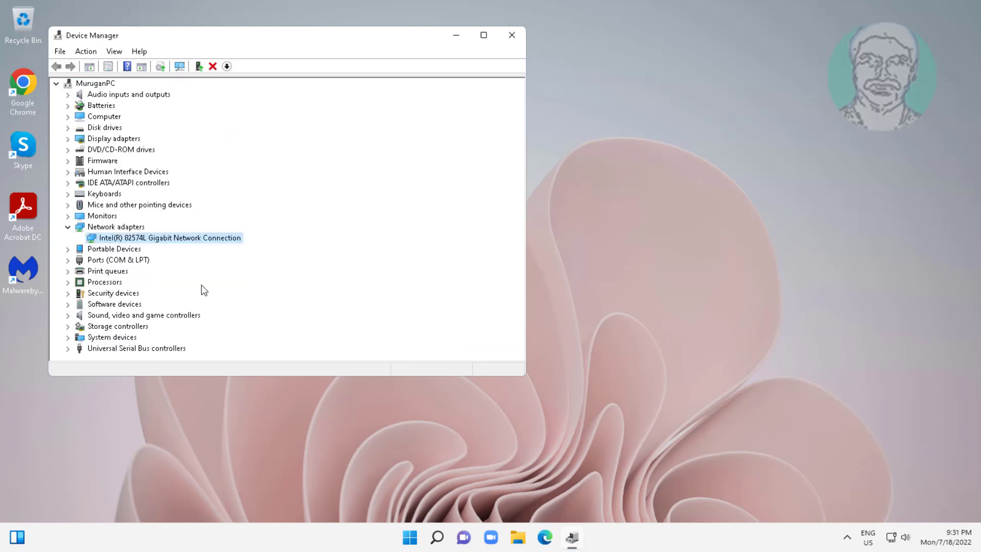
{"action": "left_click", "coordinate": [511, 35]}
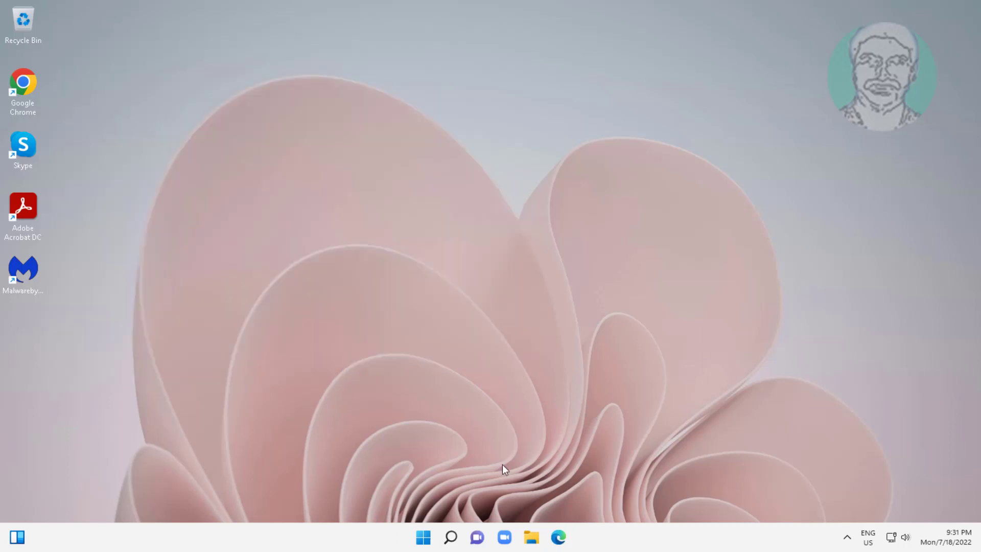
Step: Reopen Device Manager from the Start quick links and expand Network adapters
{"action": "right_click", "coordinate": [423, 536]}
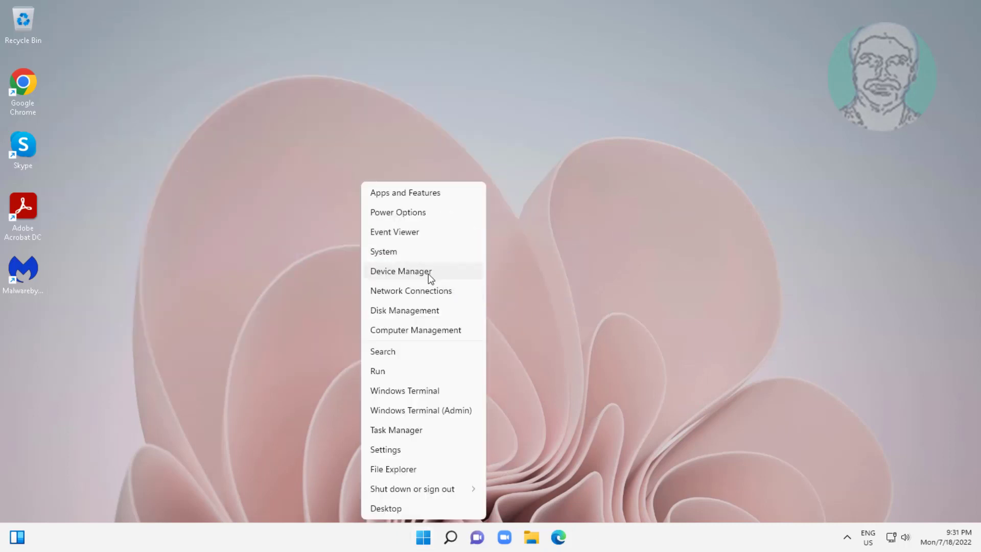
{"action": "left_click", "coordinate": [400, 271]}
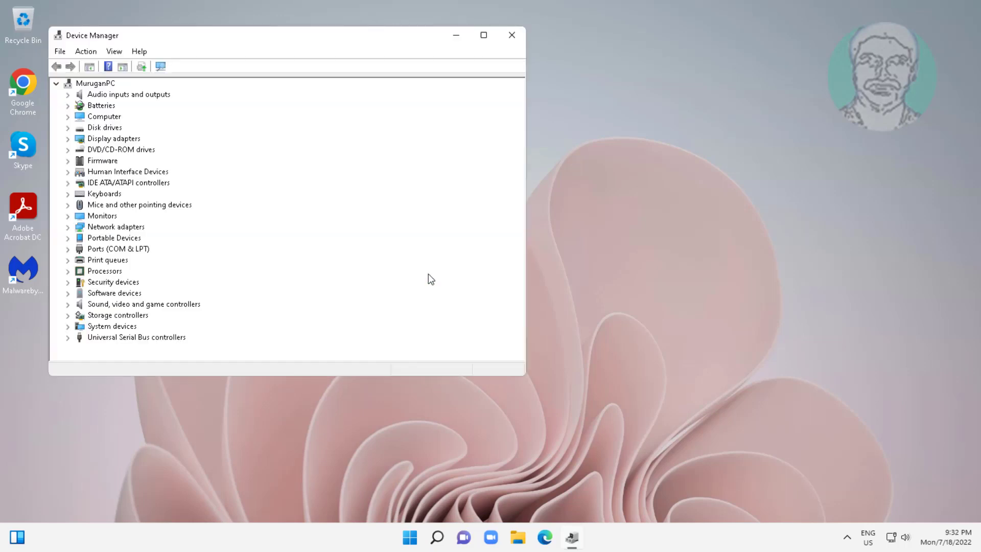
{"action": "left_click", "coordinate": [115, 227]}
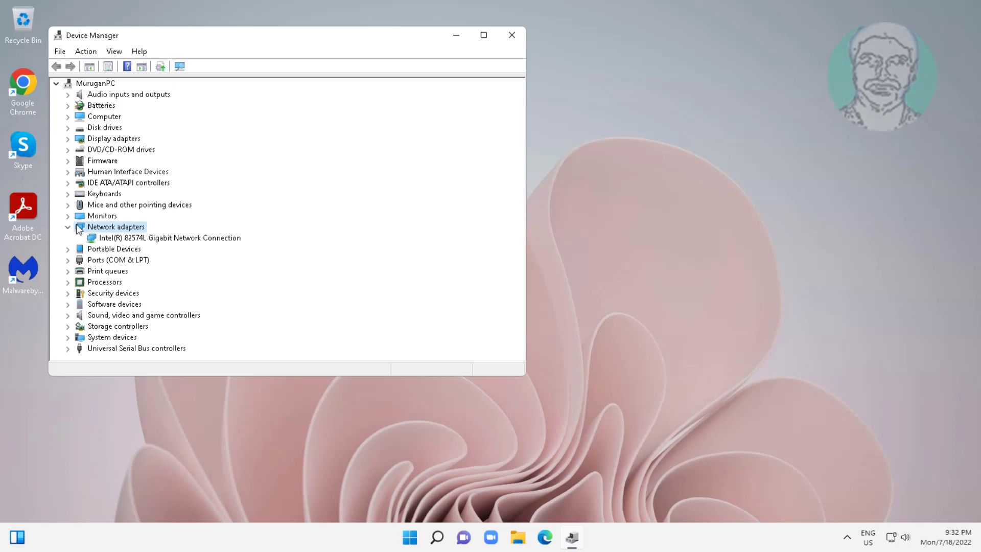
Step: Uninstall the Intel 82574L adapter, scan for hardware changes so it reappears, then close Device Manager
{"action": "right_click", "coordinate": [159, 238]}
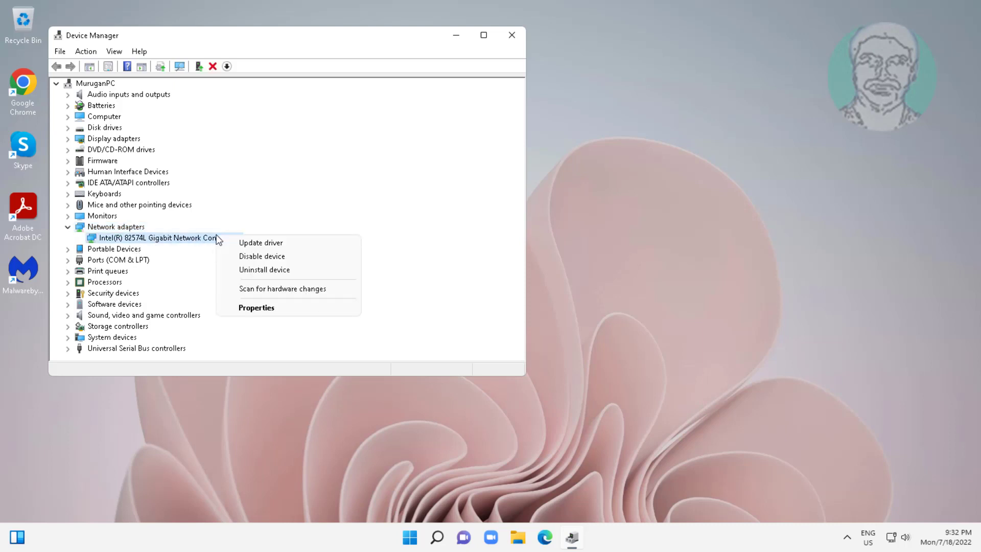
{"action": "left_click", "coordinate": [264, 268]}
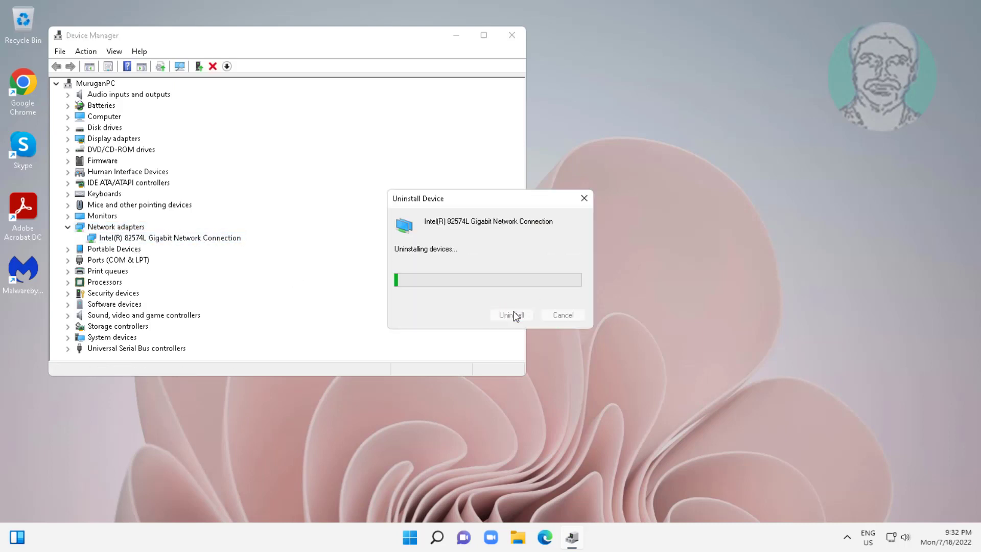
{"action": "left_click", "coordinate": [508, 314]}
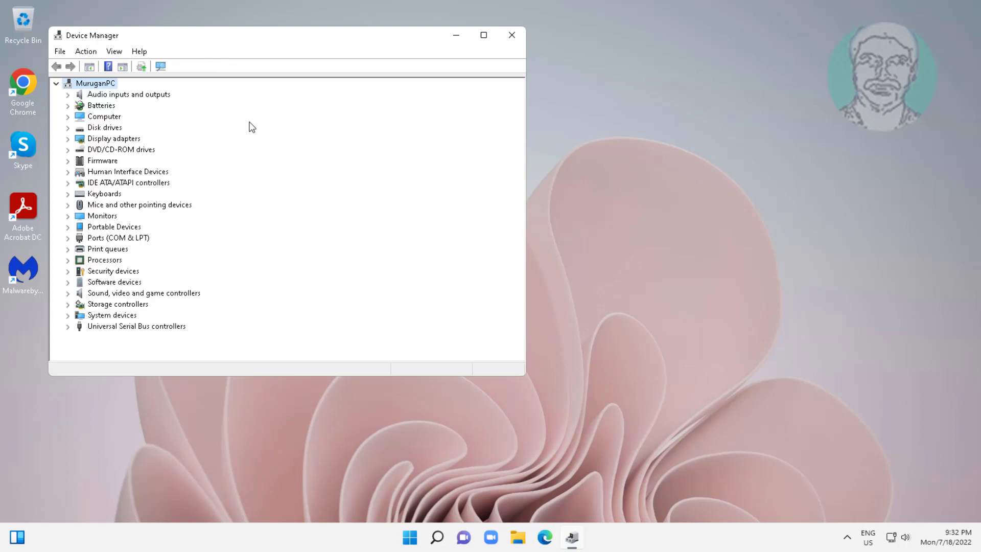
{"action": "left_click", "coordinate": [67, 227]}
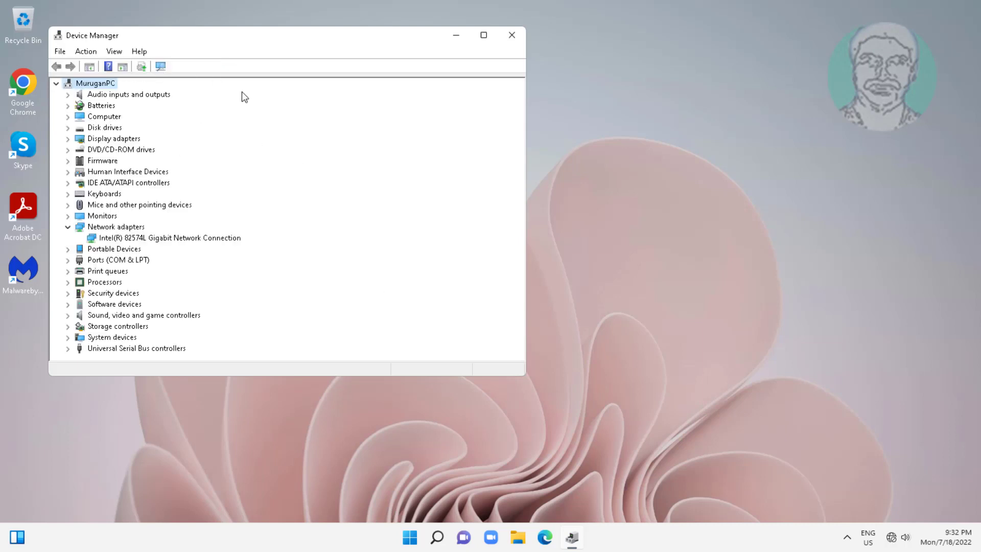
{"action": "mouse_move", "coordinate": [512, 35]}
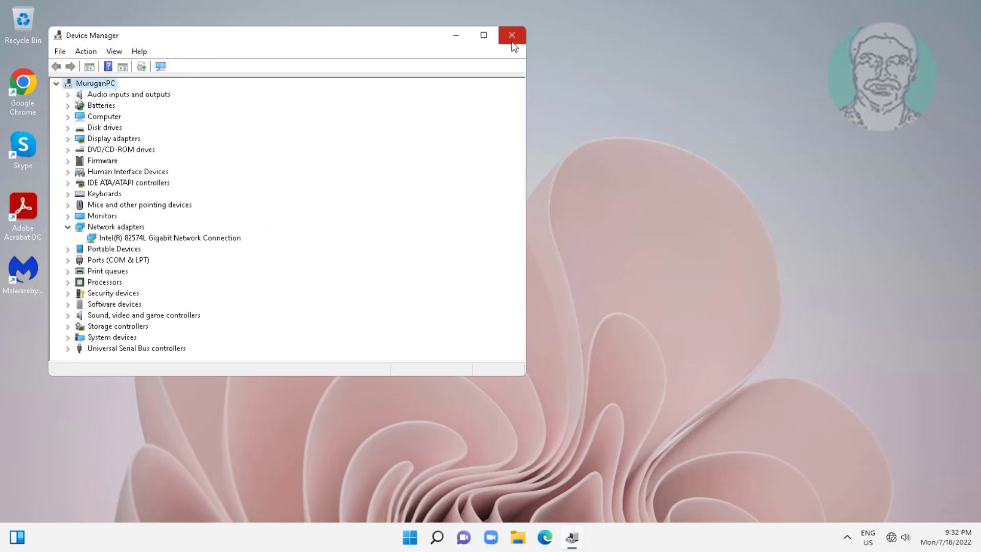
{"action": "left_click", "coordinate": [409, 536]}
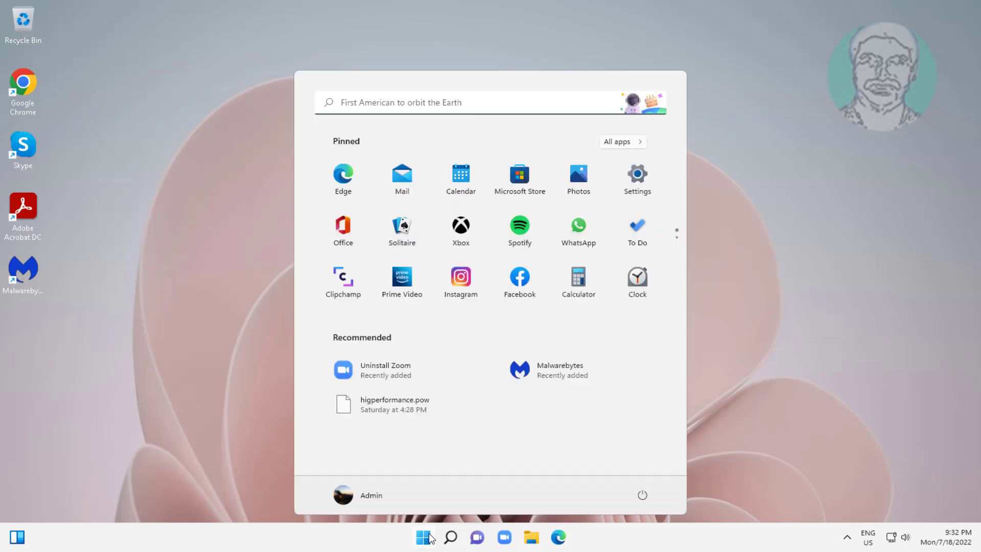